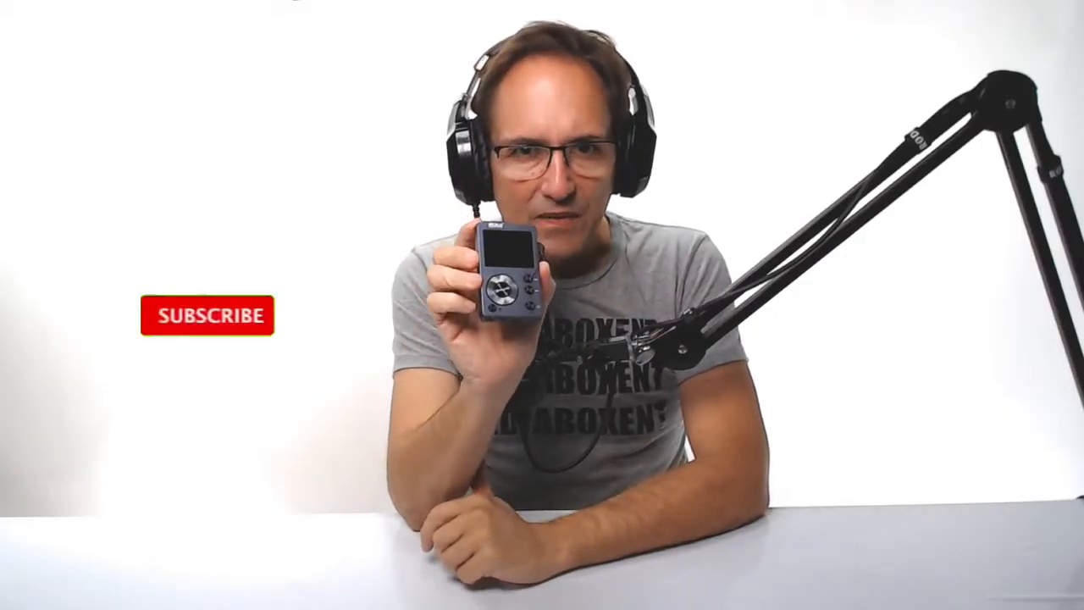
click(208, 315)
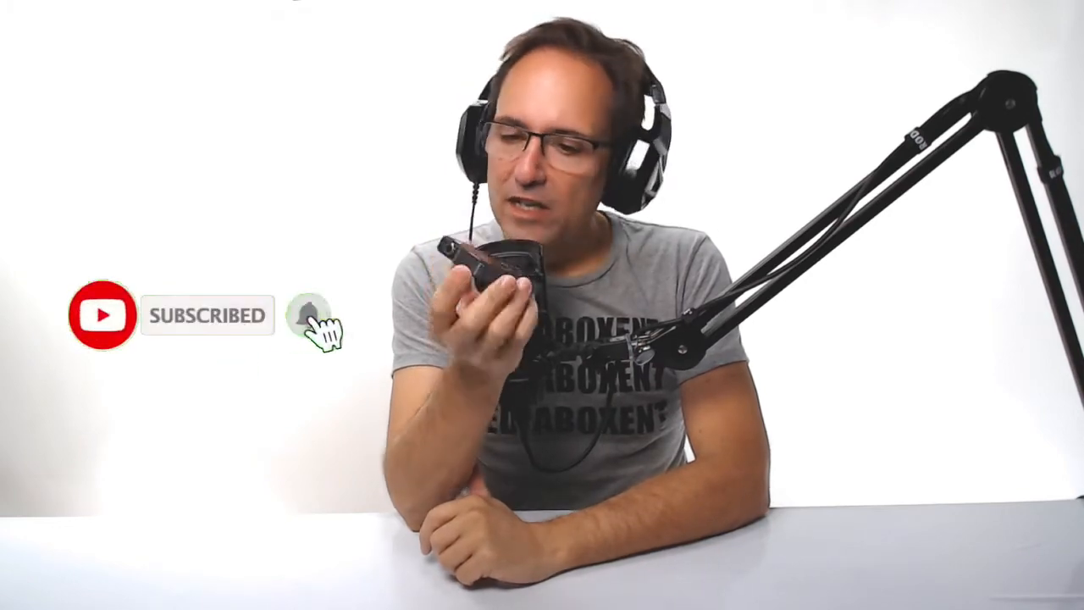
click(312, 315)
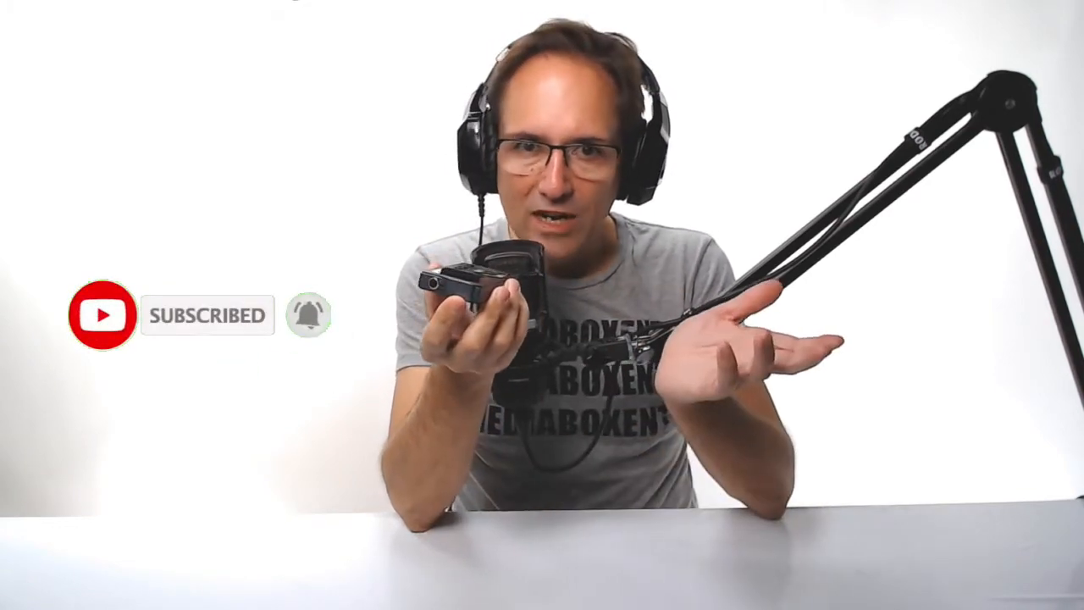